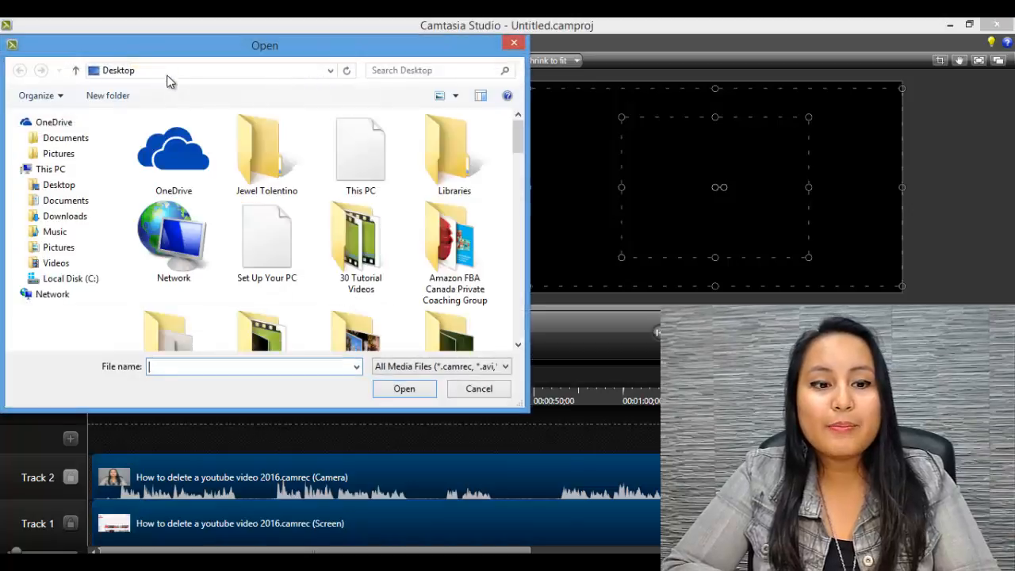
Step: Import the intro video from the Essetino Youtube Intro folder on the Desktop
scroll(down, 3)
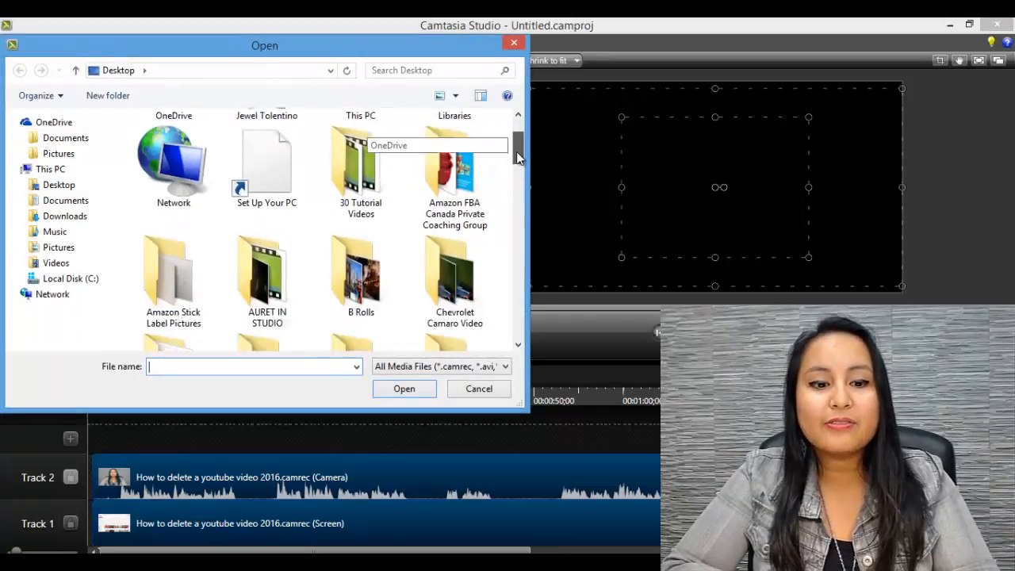
scroll(down, 3)
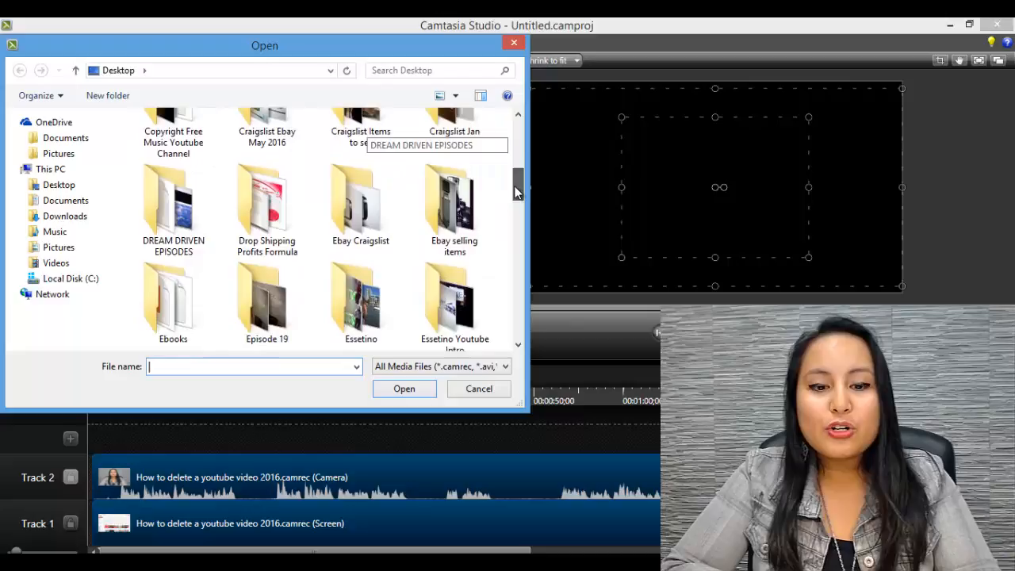
scroll(down, 3)
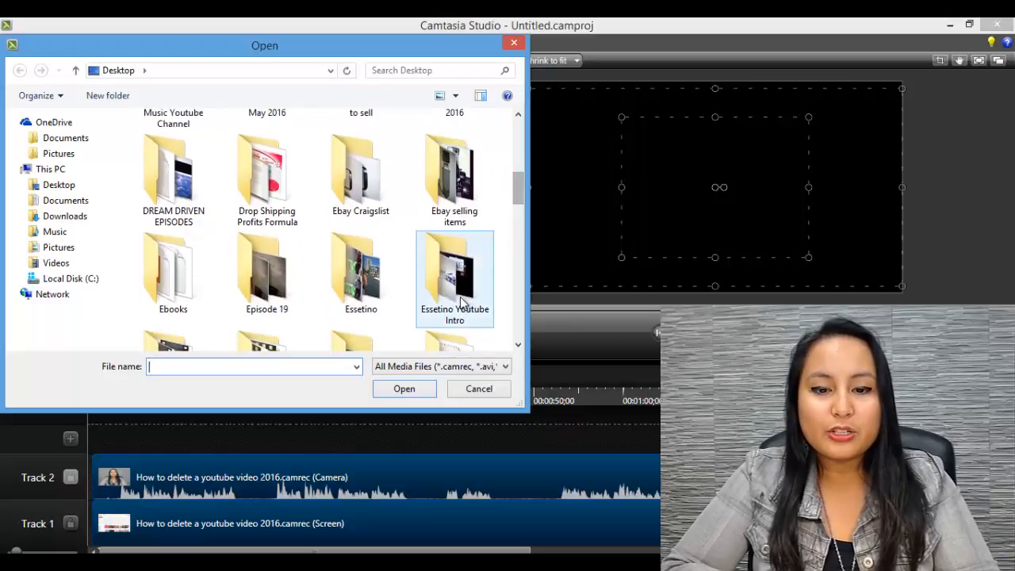
double_click(454, 270)
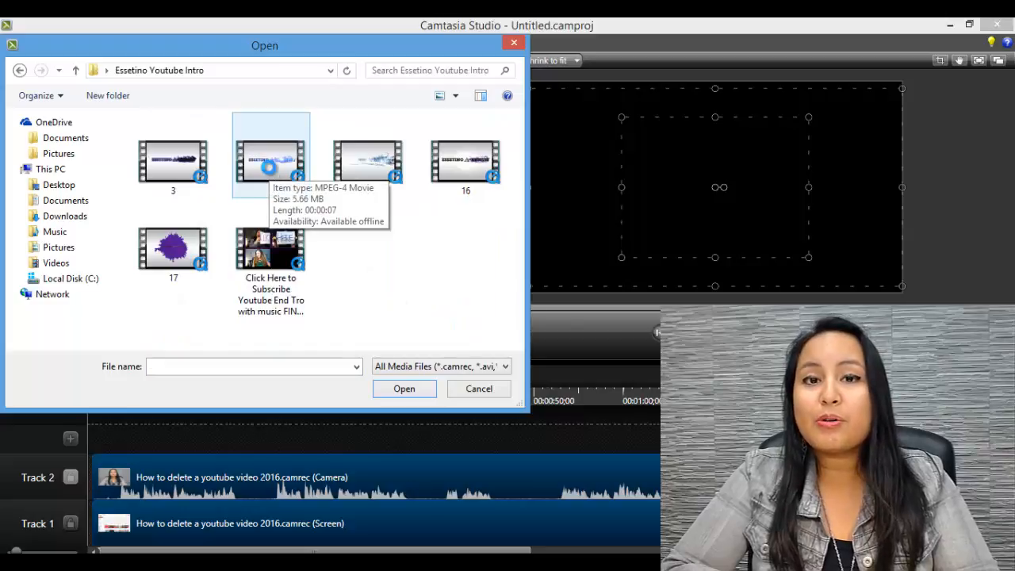
mouse_move(268, 184)
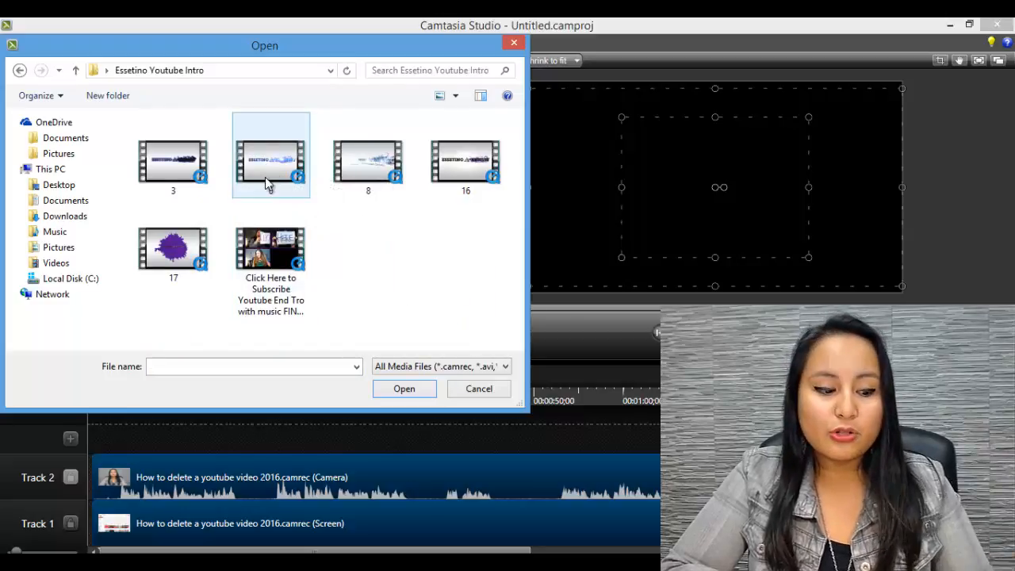
click(270, 254)
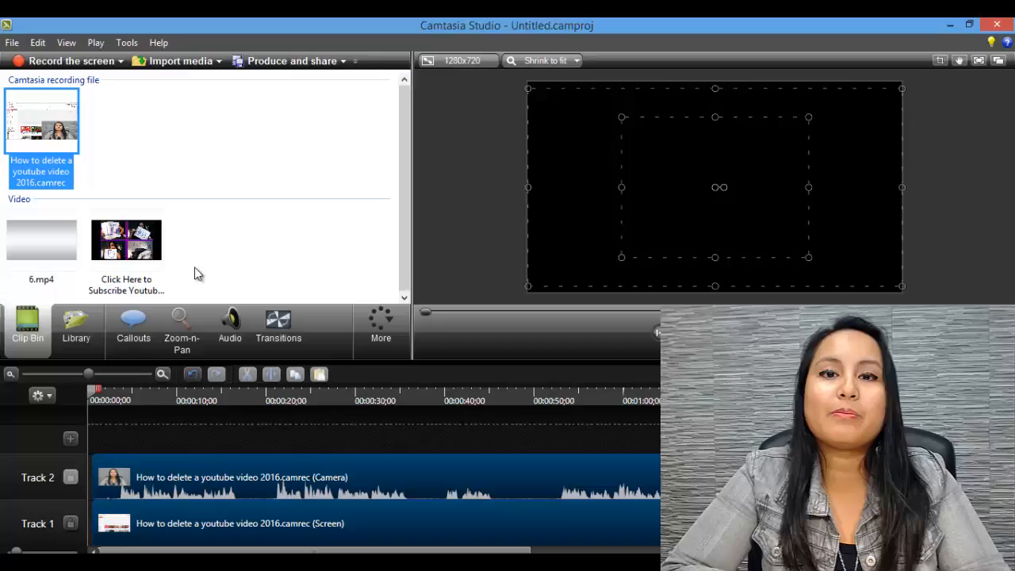
mouse_move(42, 239)
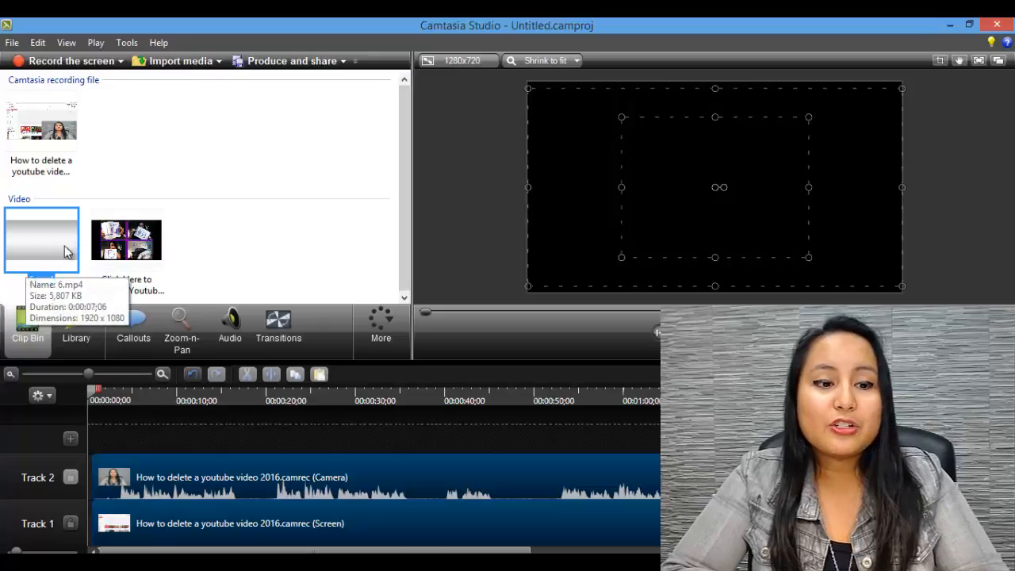
click(127, 238)
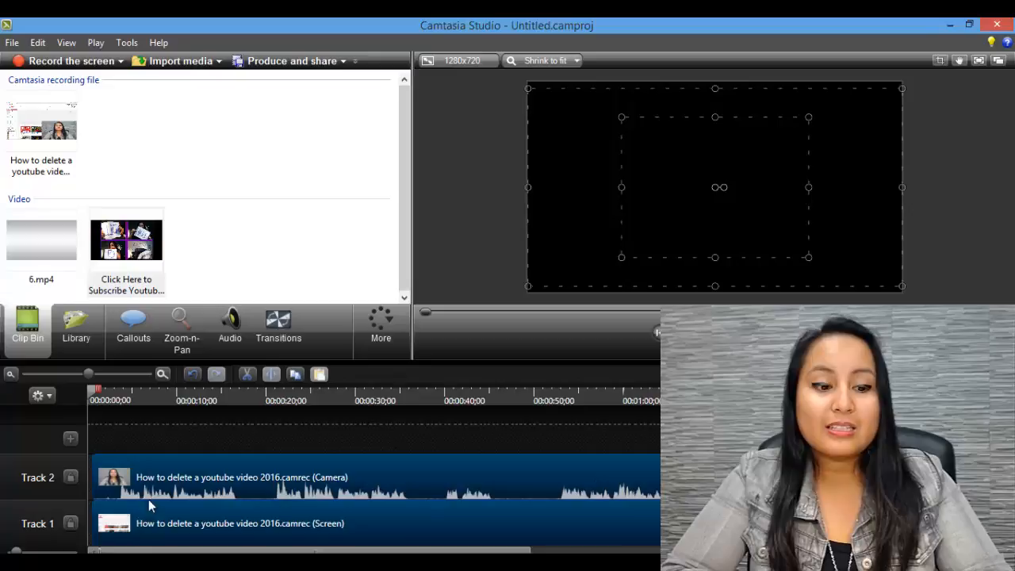
mouse_move(146, 492)
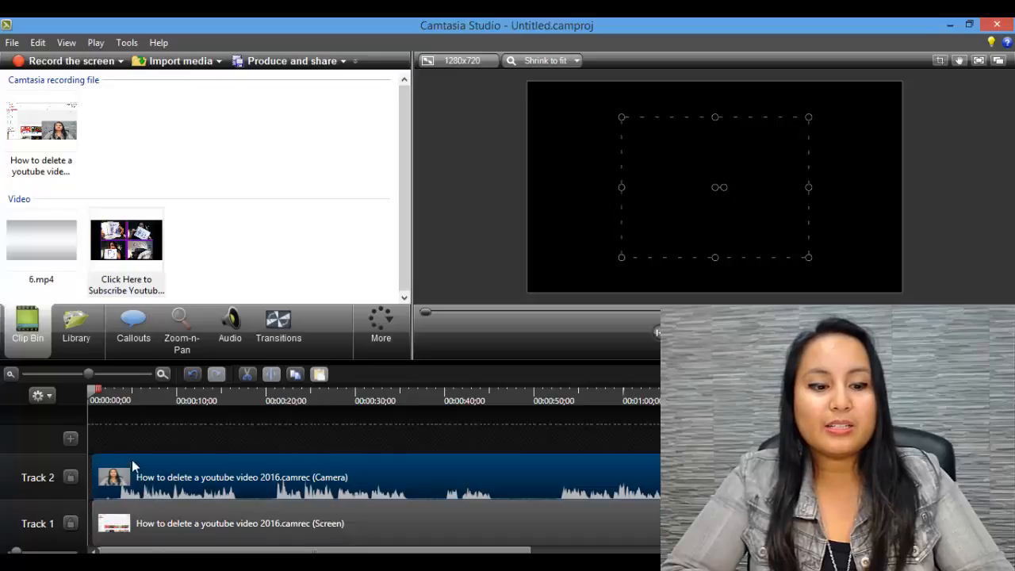
mouse_move(420, 426)
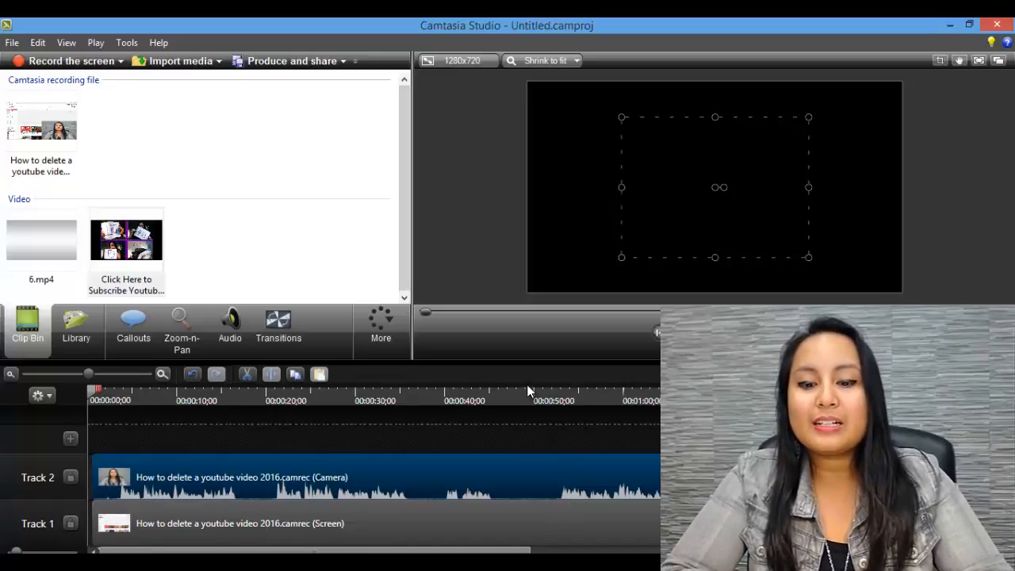
mouse_move(476, 484)
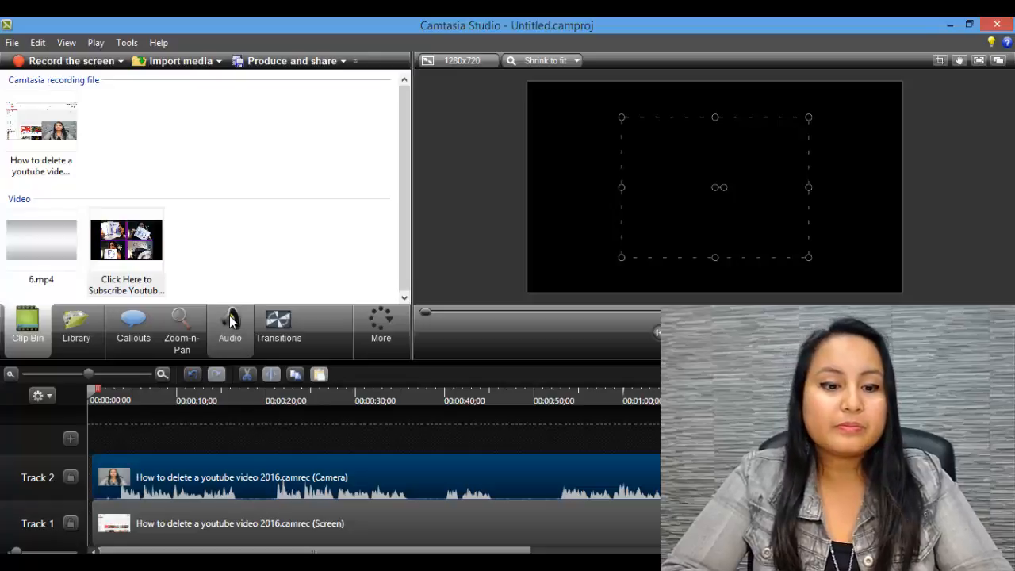
Step: Enable noise removal on the Track 2 camera clip's audio and return to the Clip Bin
click(228, 325)
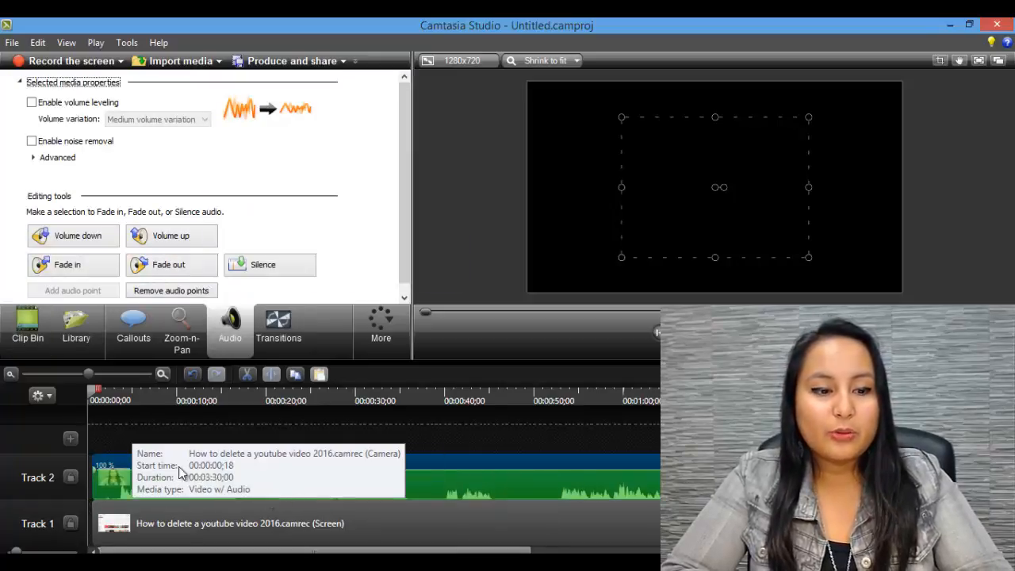
mouse_move(32, 193)
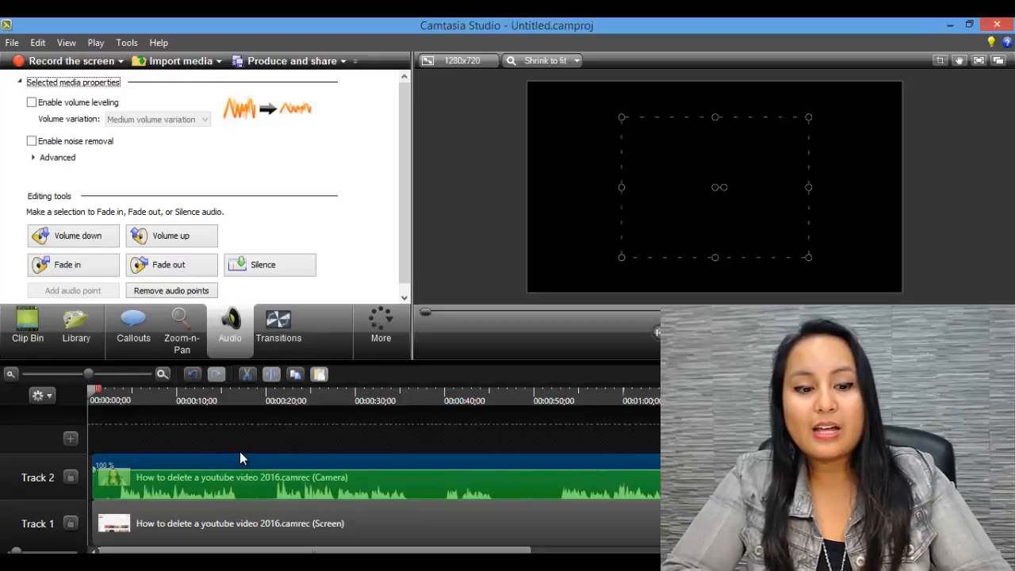
mouse_move(228, 323)
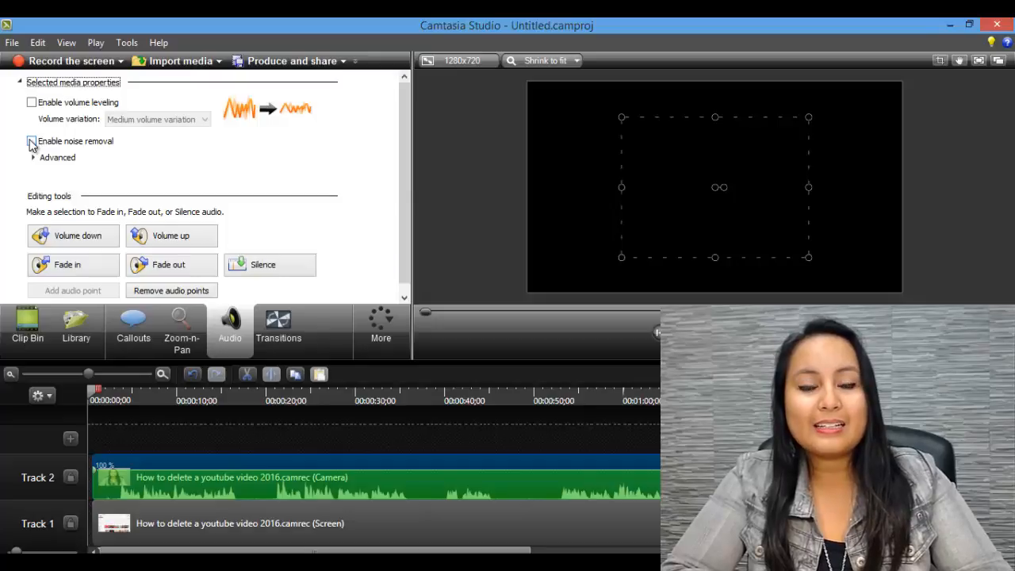
click(32, 141)
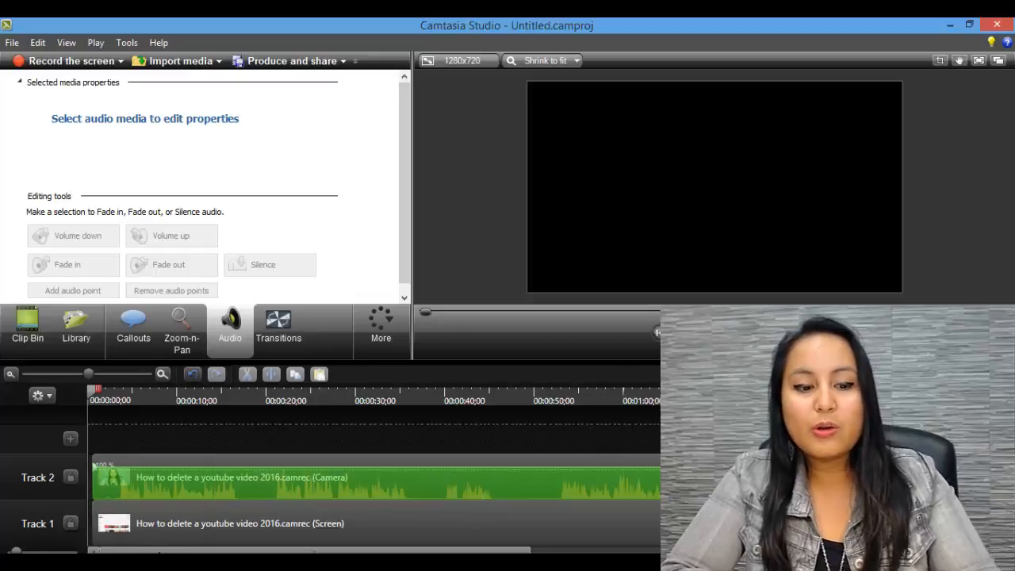
scroll(right, 3)
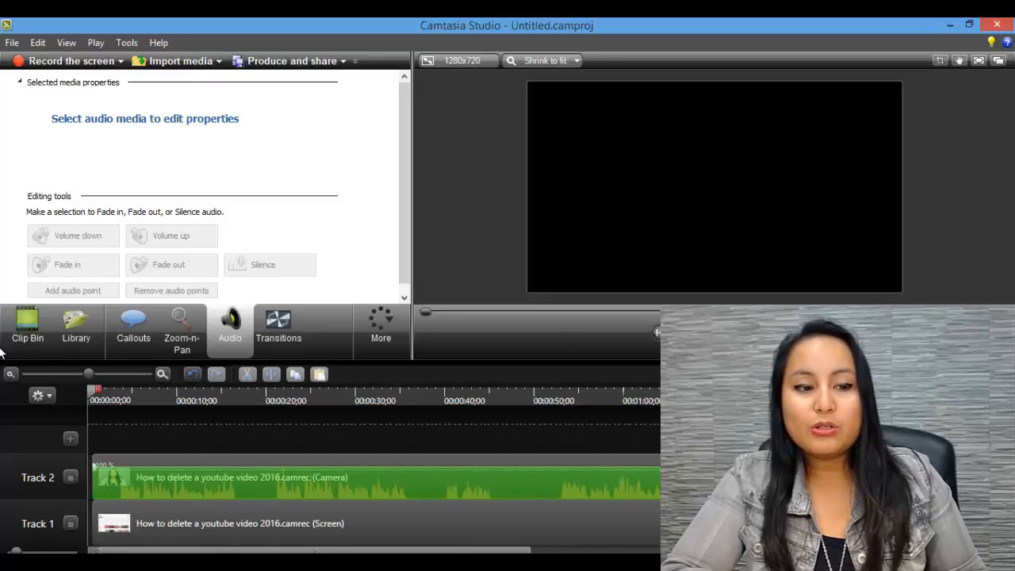
click(27, 327)
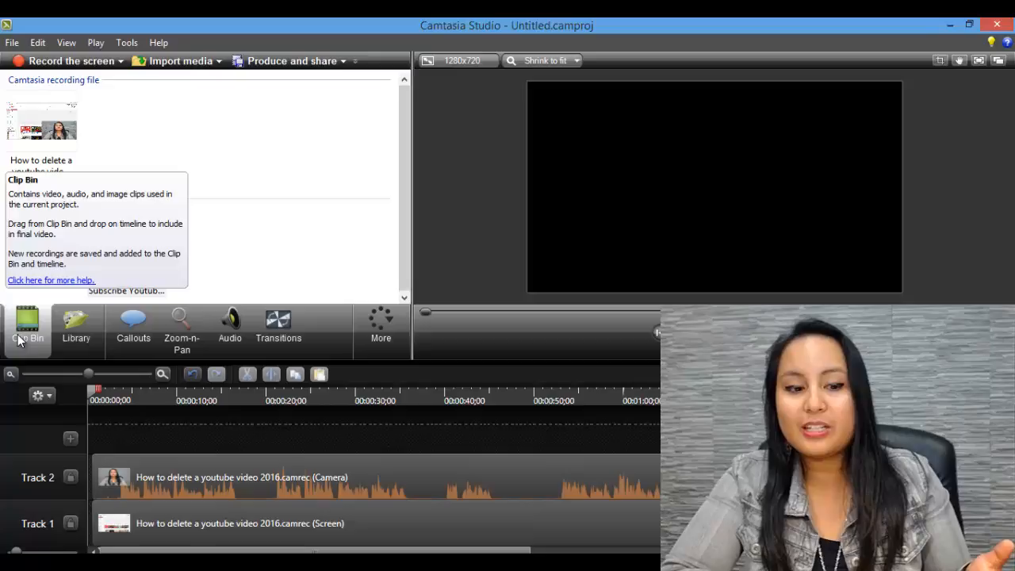
mouse_move(228, 326)
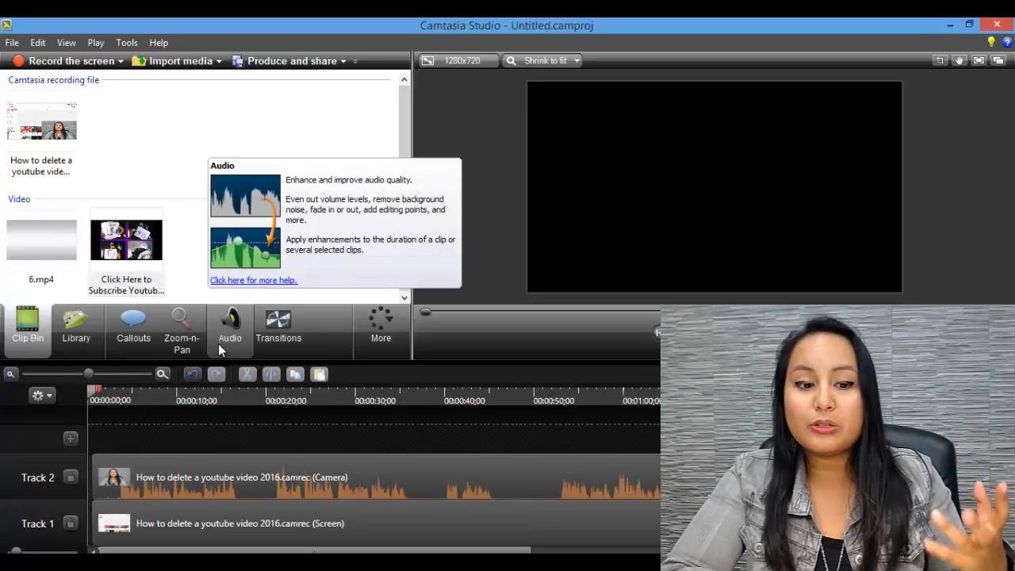
mouse_move(205, 454)
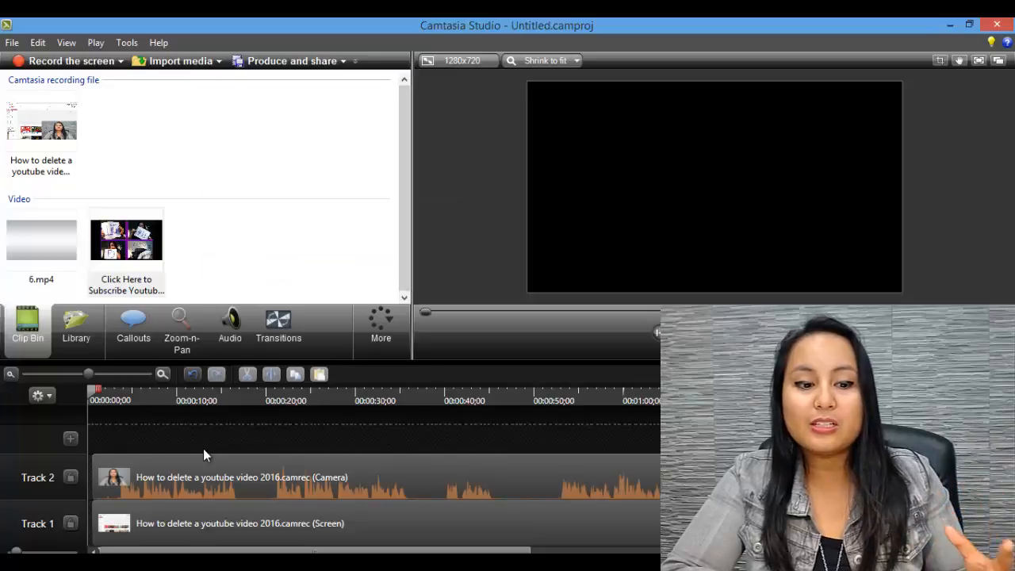
mouse_move(206, 479)
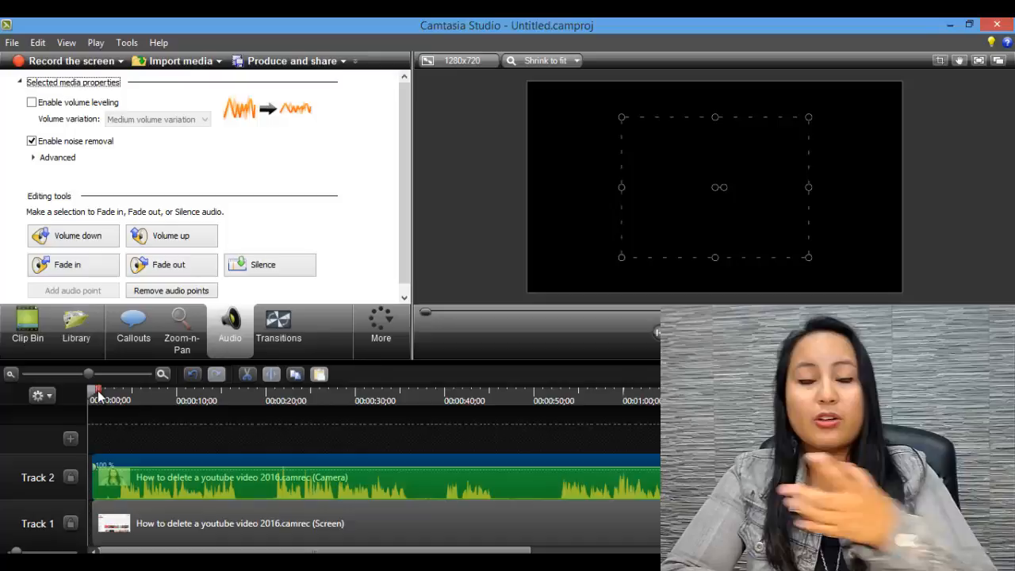
Step: Uncheck Enable noise removal for the Track 2 camera clip and return to the Clip Bin
click(27, 326)
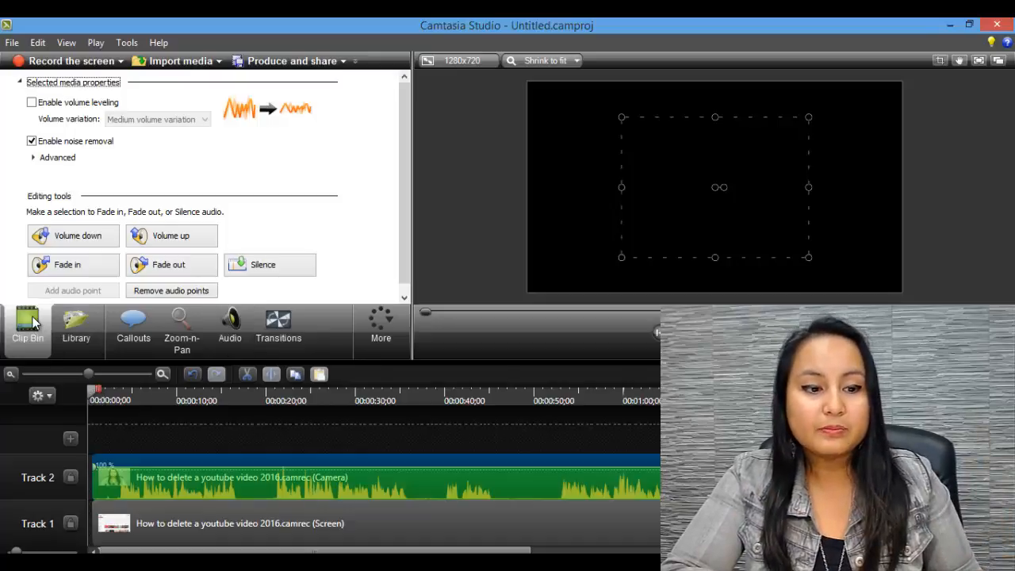
click(29, 326)
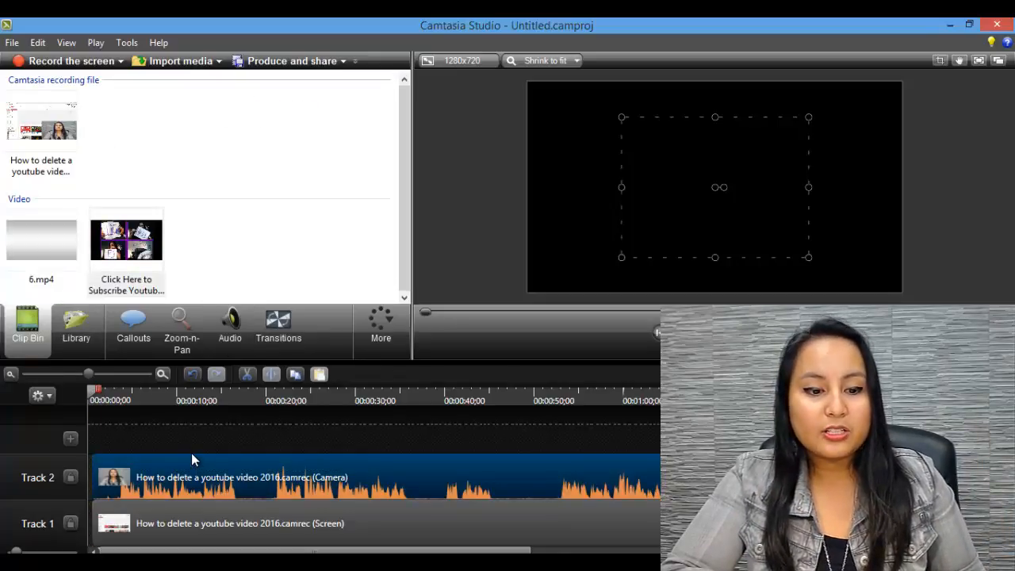
click(229, 325)
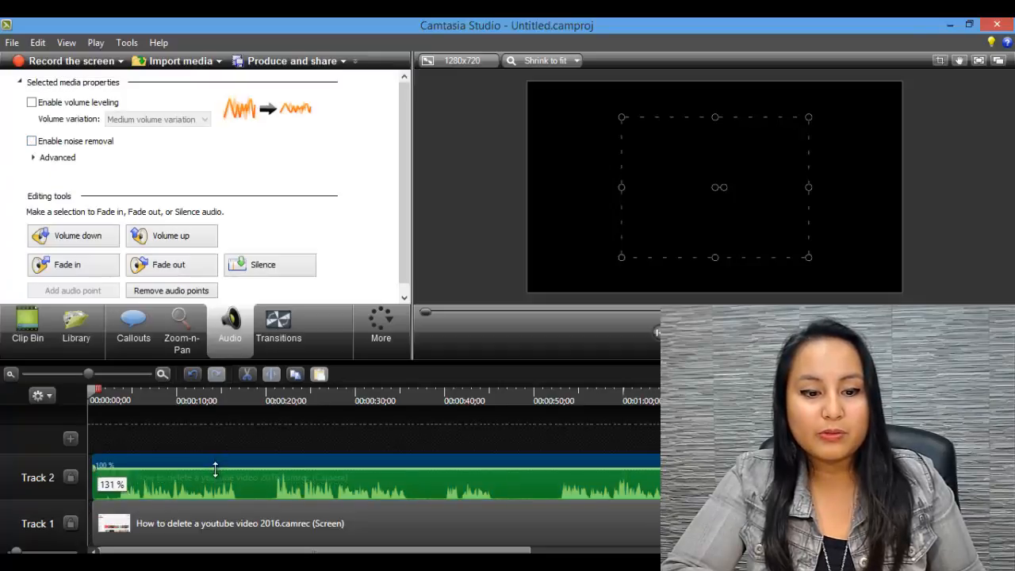
click(27, 326)
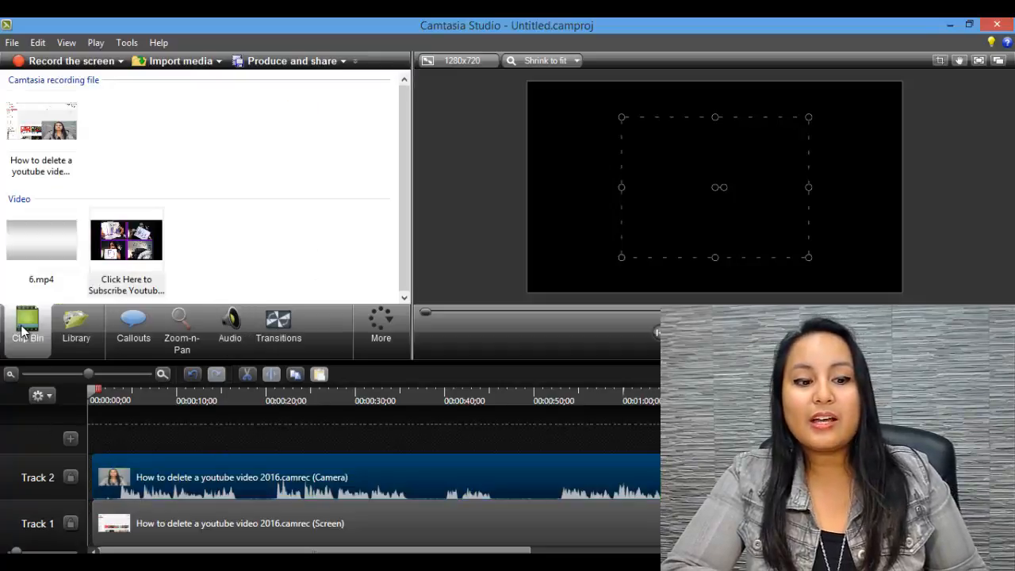
mouse_move(29, 325)
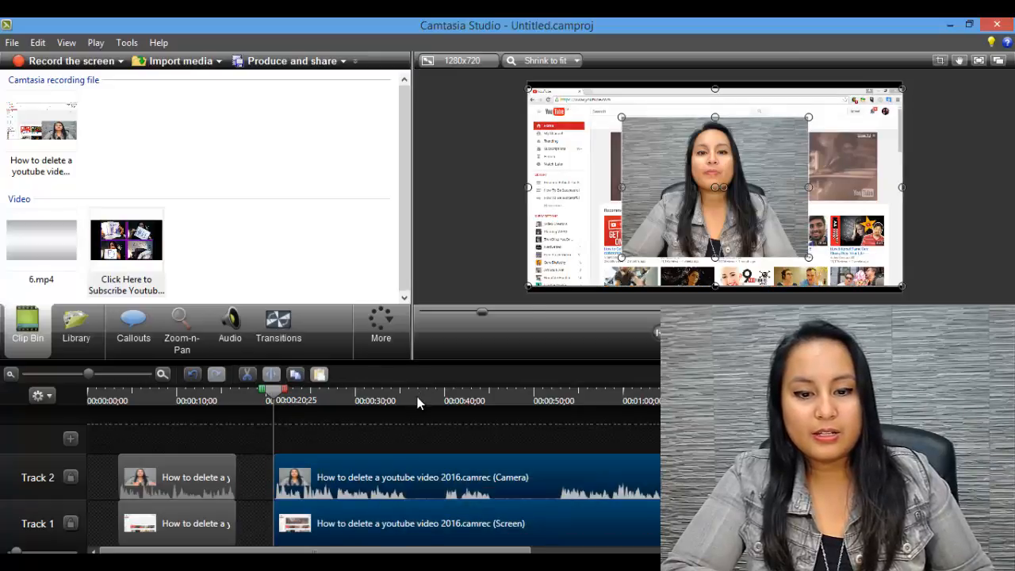
Step: Split both recording tracks into three pieces and select the middle camera piece
click(406, 391)
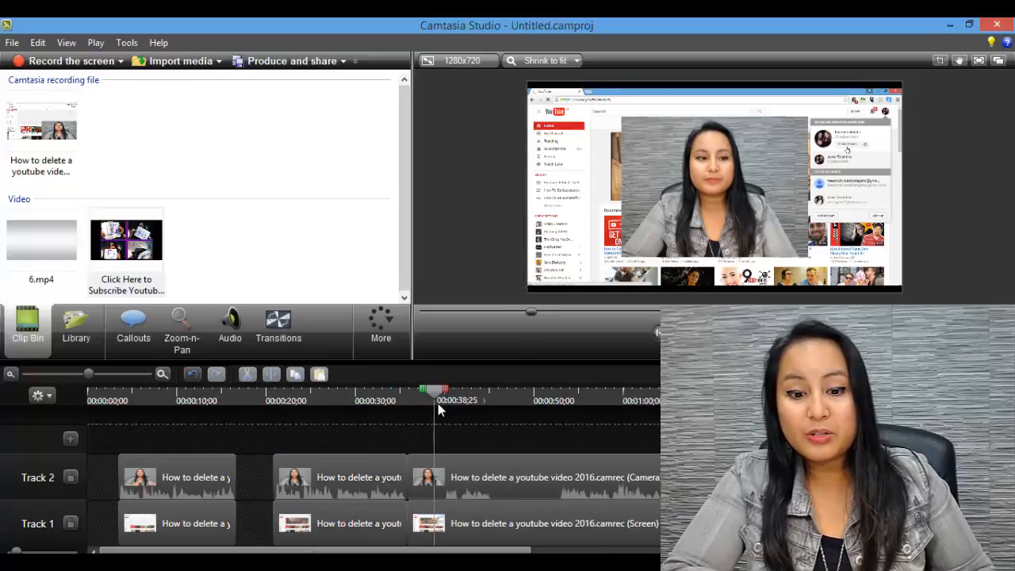
click(547, 476)
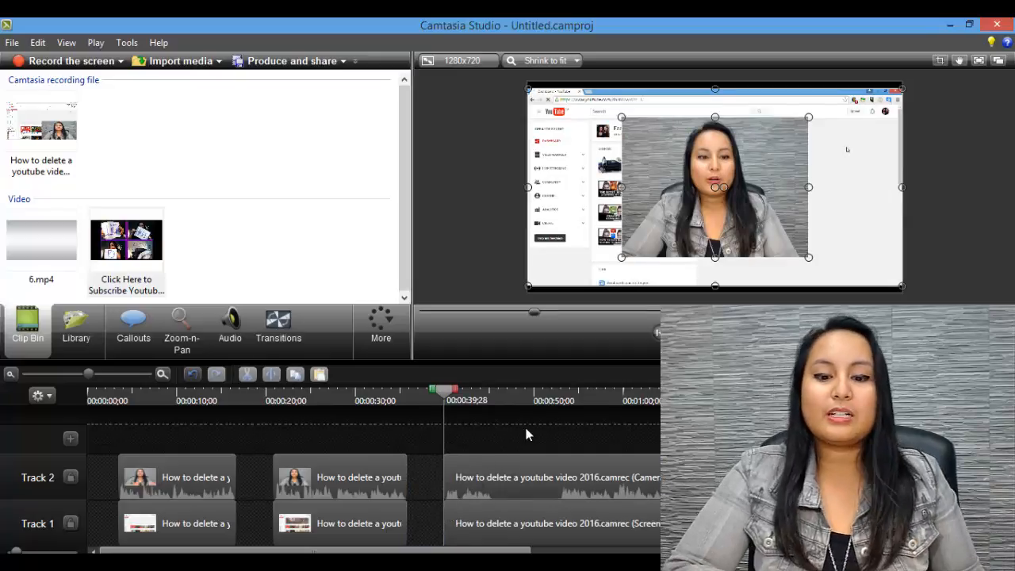
click(555, 476)
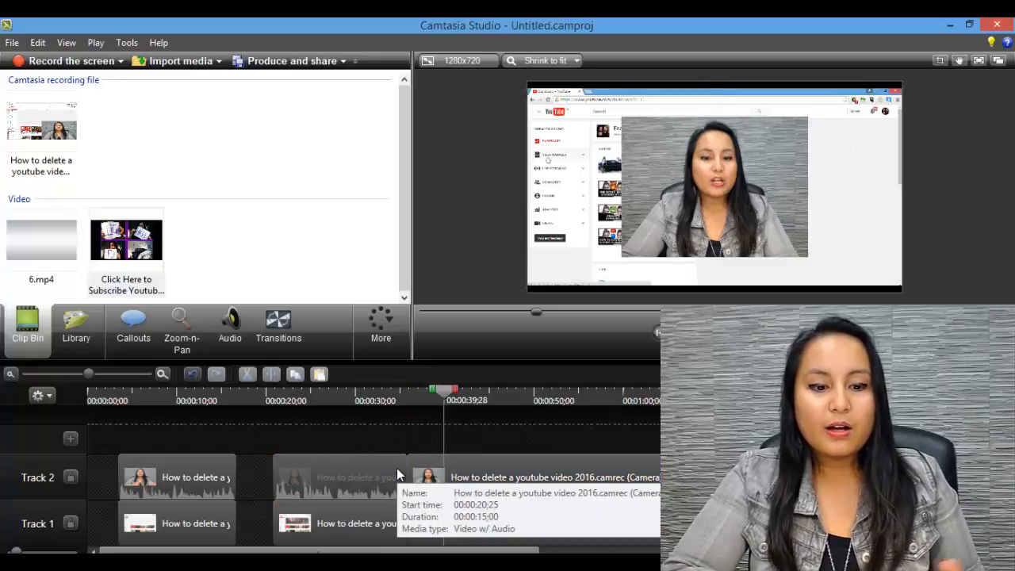
click(229, 326)
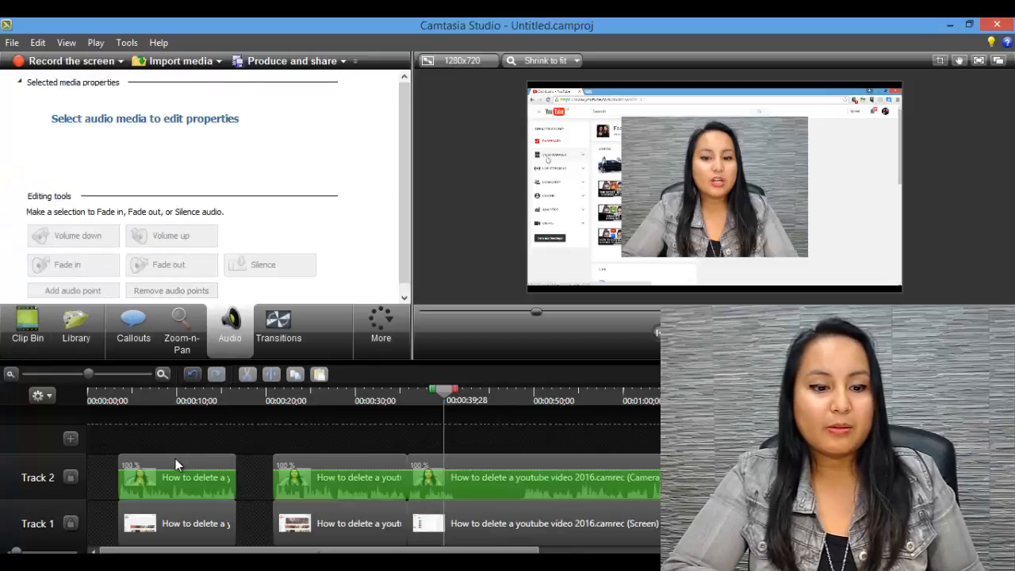
Step: Enable noise removal for the middle camera clip's audio, then browse the callout shapes
click(176, 477)
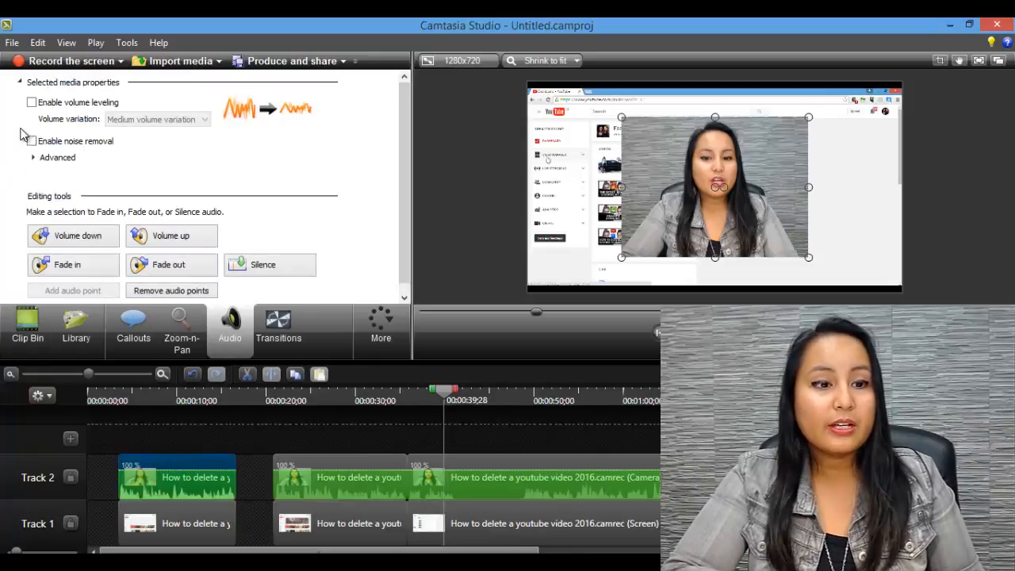
click(31, 139)
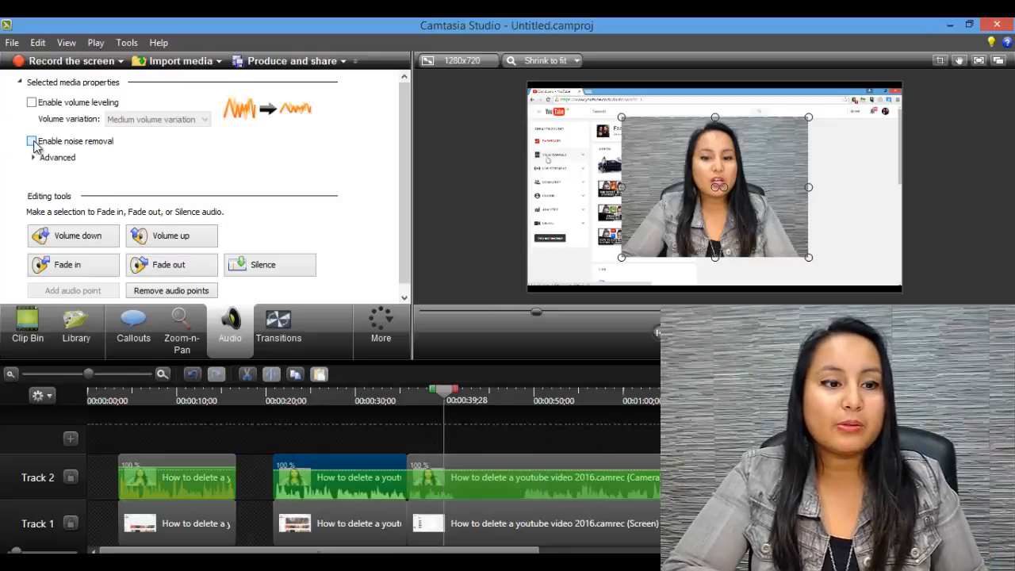
click(32, 139)
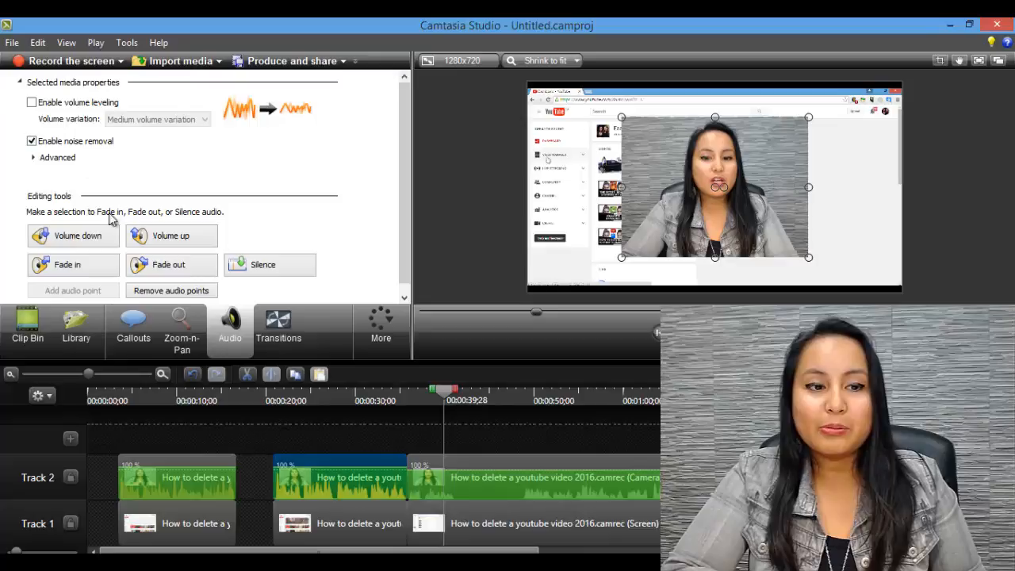
mouse_move(206, 441)
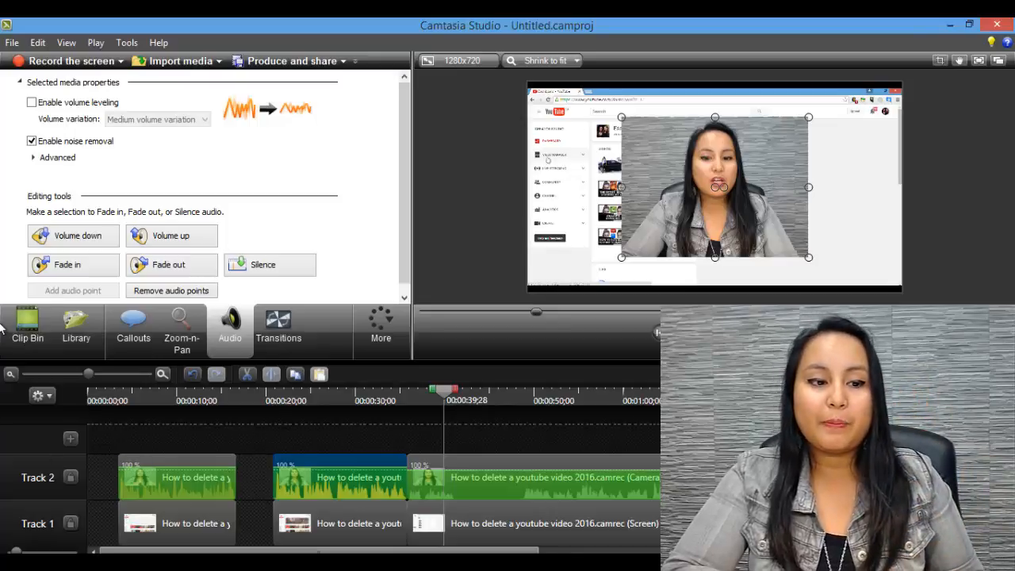
click(27, 326)
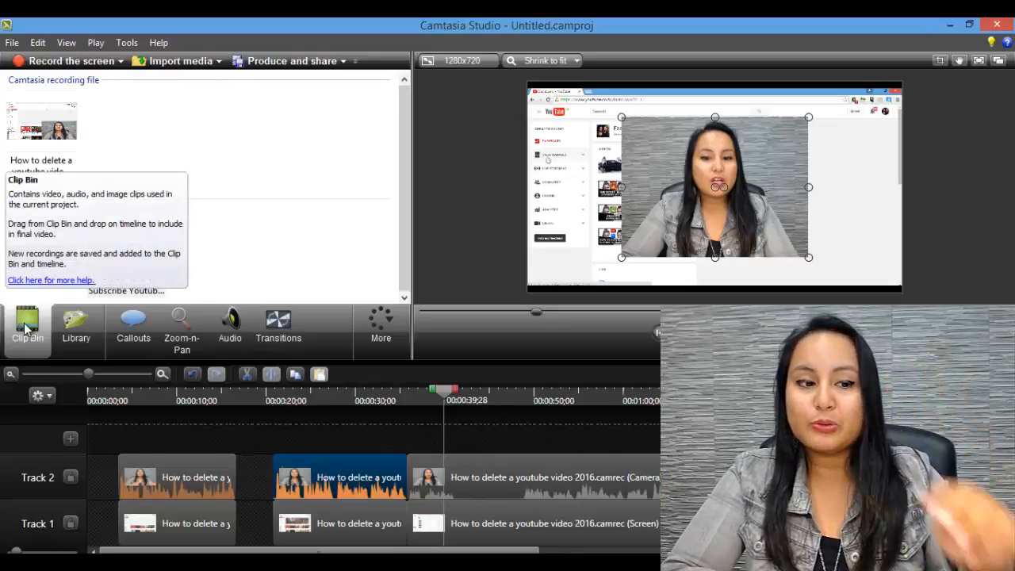
click(133, 326)
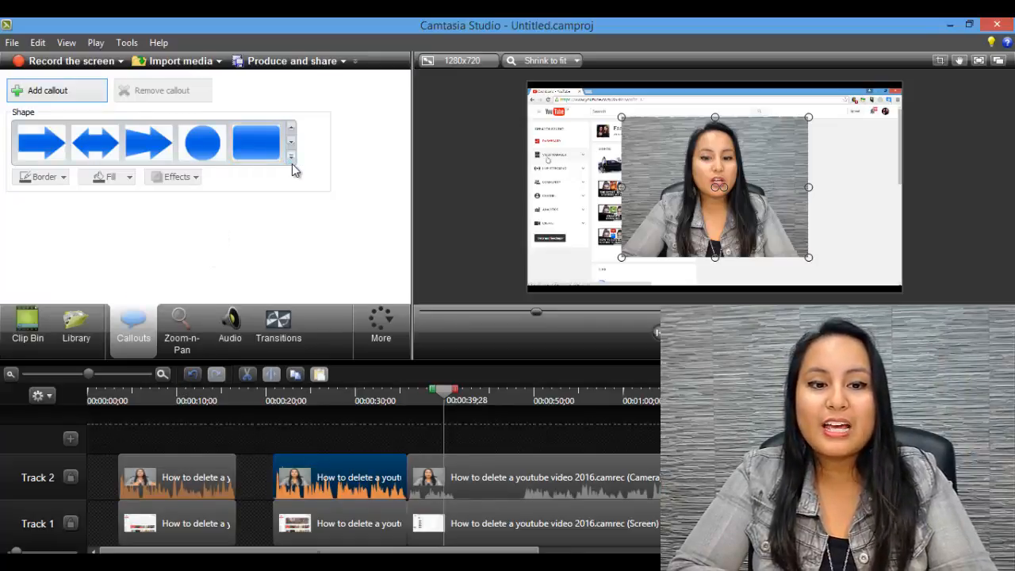
Step: Add a sketch-motion rectangle callout and move and stretch it around the camera video
click(292, 157)
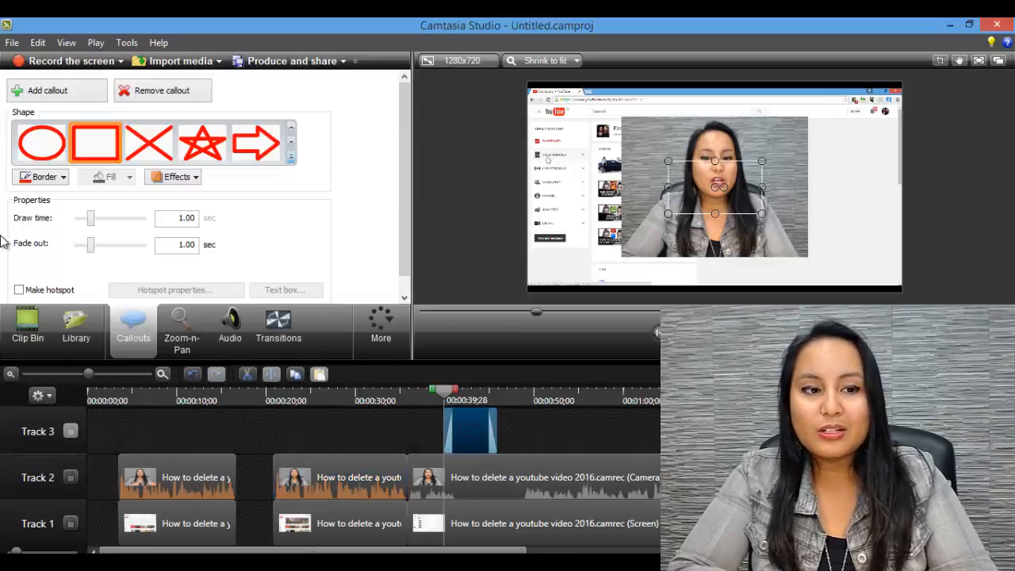
click(42, 176)
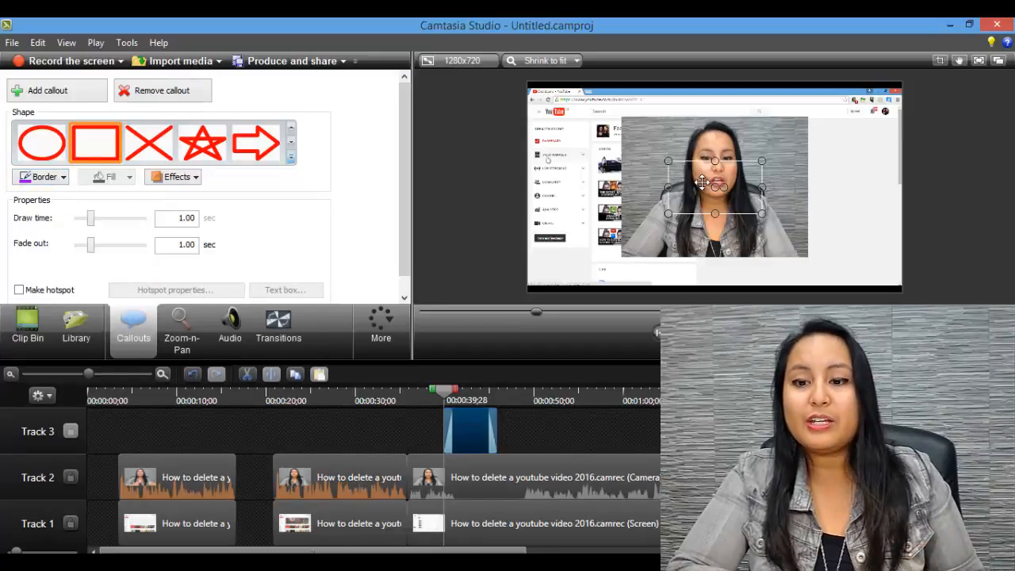
click(447, 393)
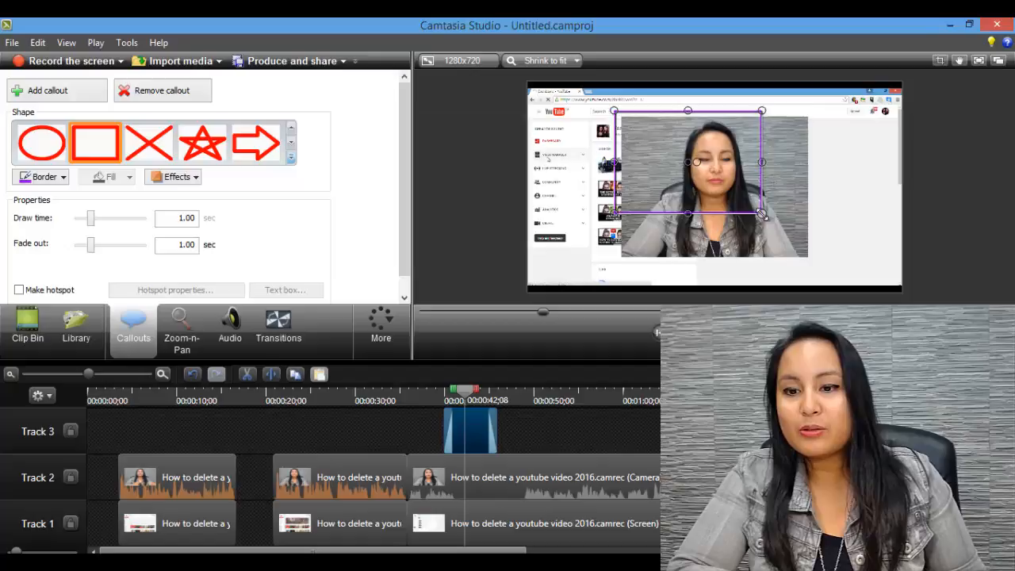
drag(761, 214, 817, 262)
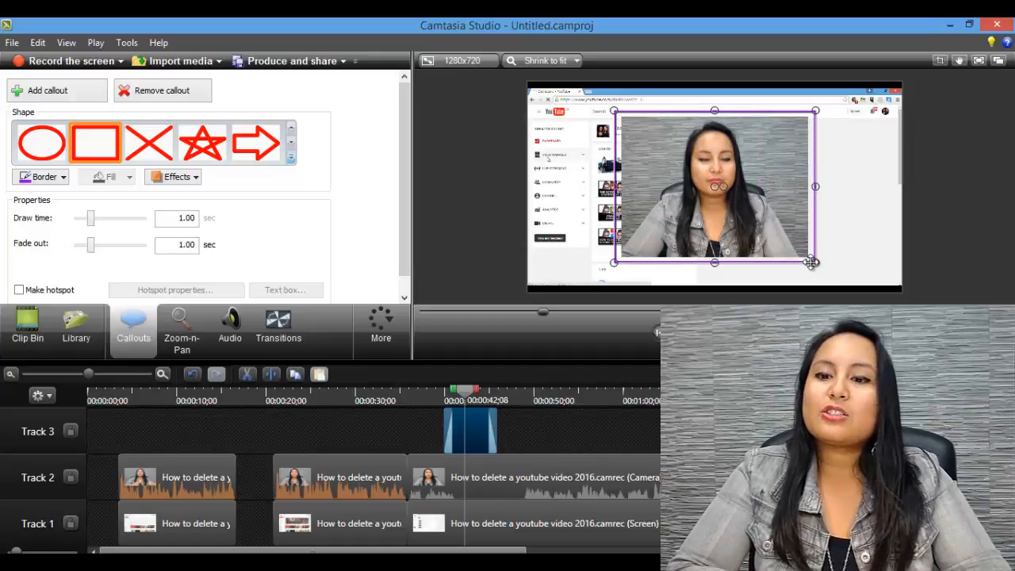
drag(812, 261, 821, 273)
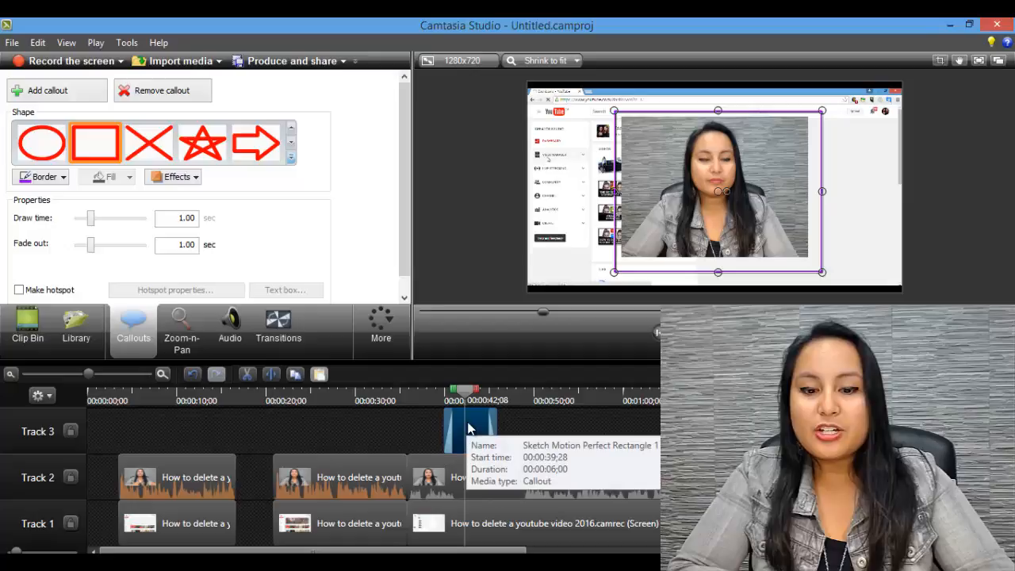
mouse_move(977, 60)
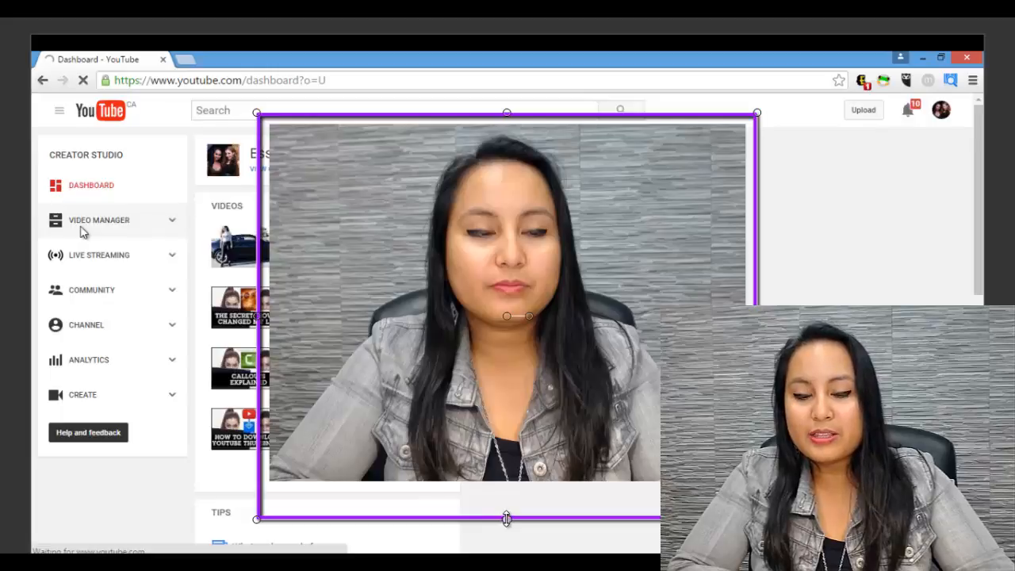
Step: Drag the rectangle callout's edge so it hugs the camera video
drag(507, 520, 508, 492)
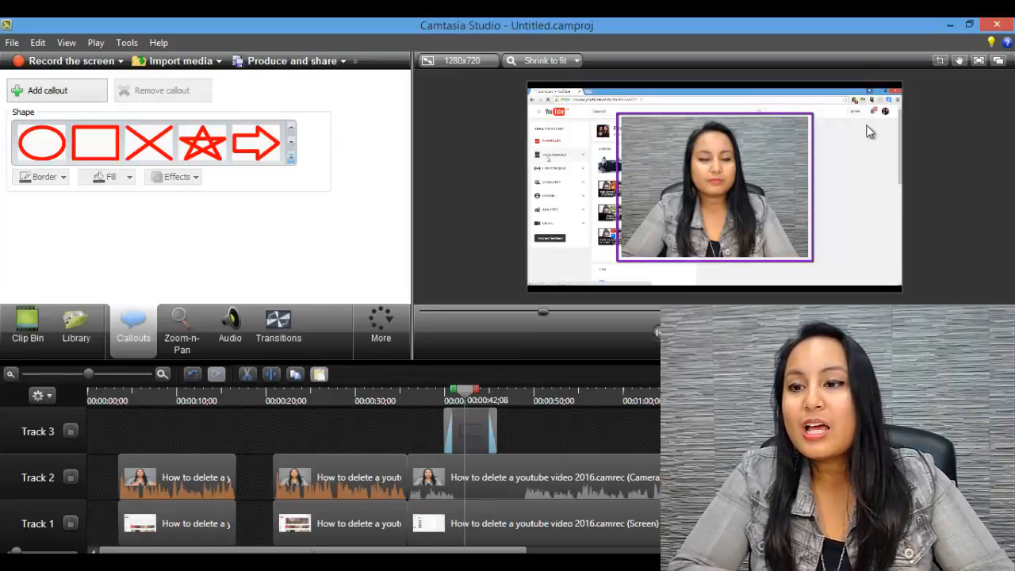
mouse_move(979, 61)
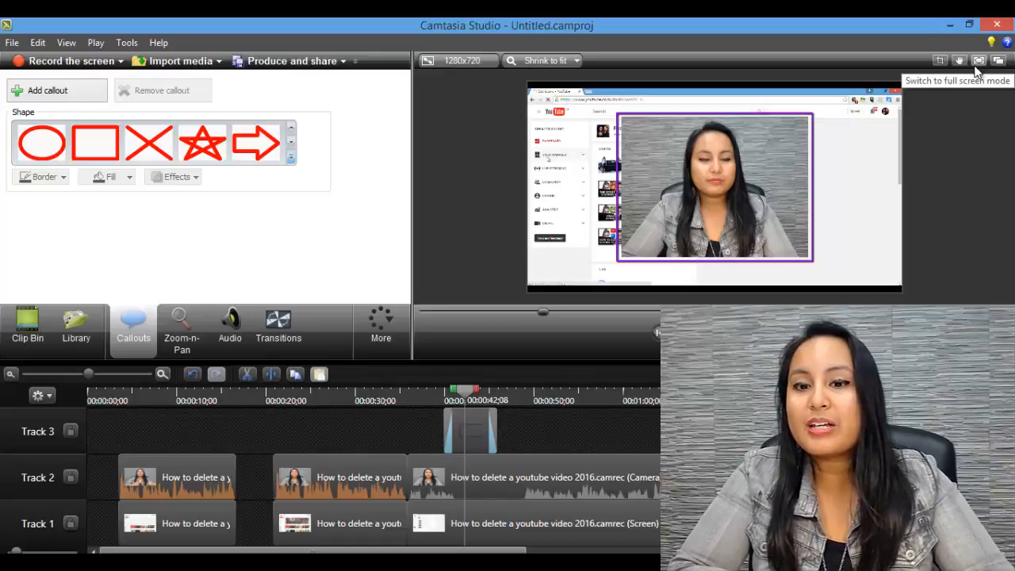
mouse_move(838, 200)
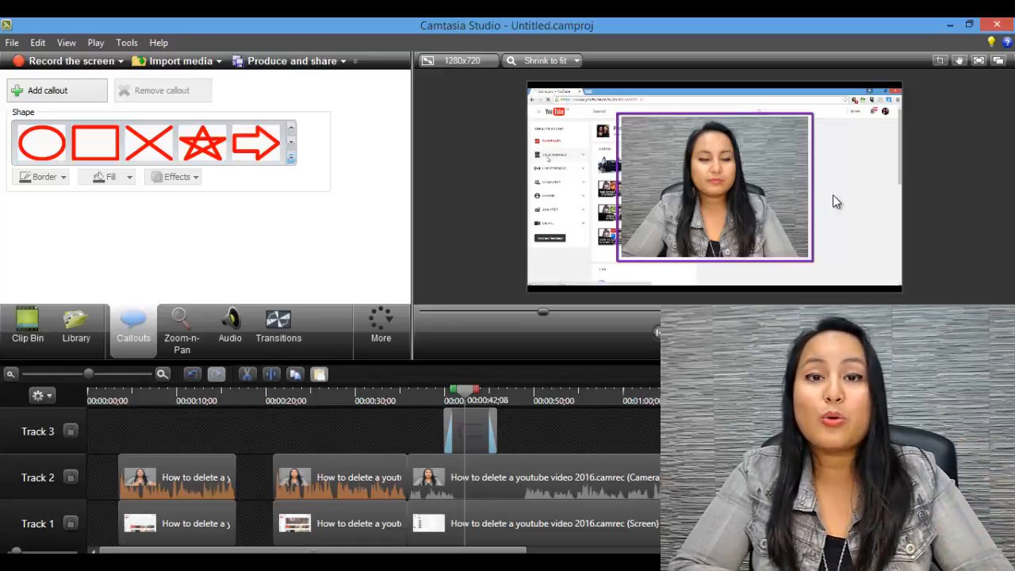
mouse_move(472, 422)
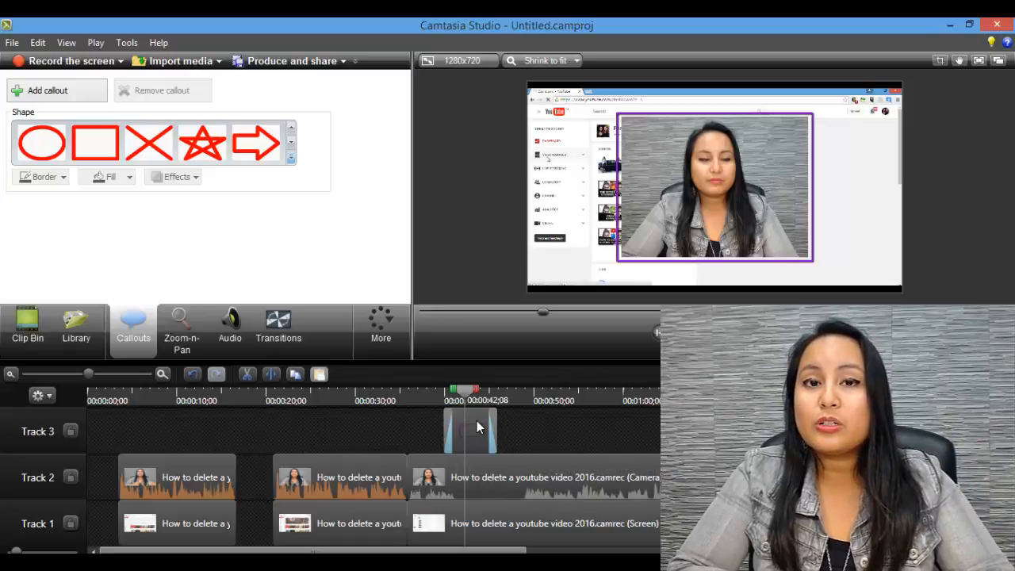
Step: Select the Track 3 rectangle callout to copy it, dismissing the File menu
click(97, 141)
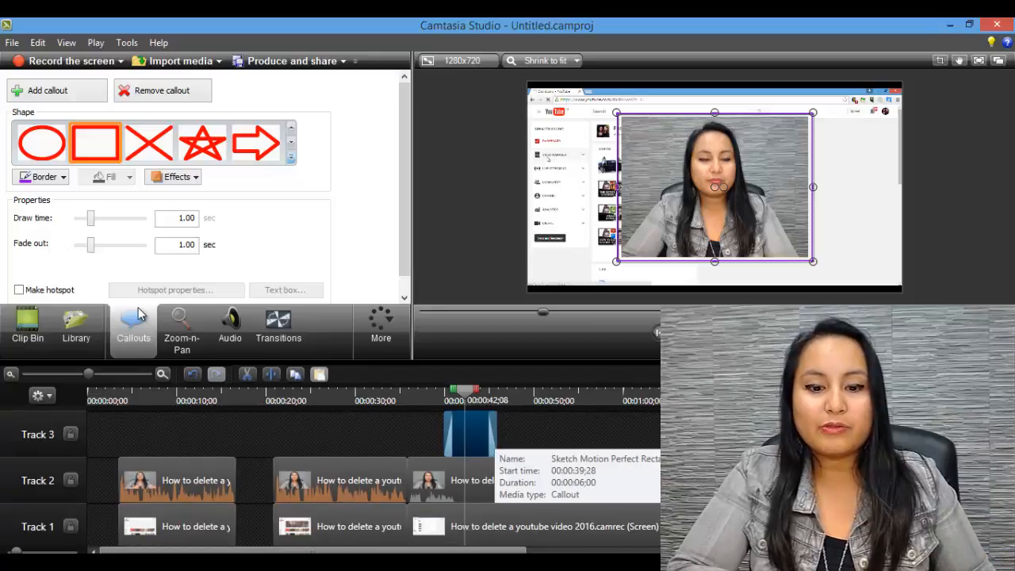
click(13, 41)
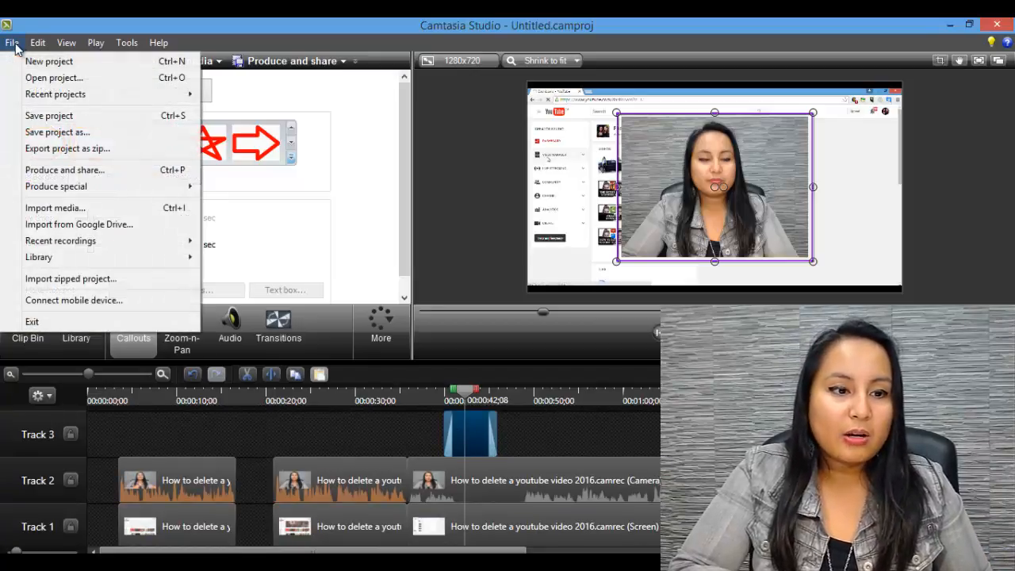
click(39, 41)
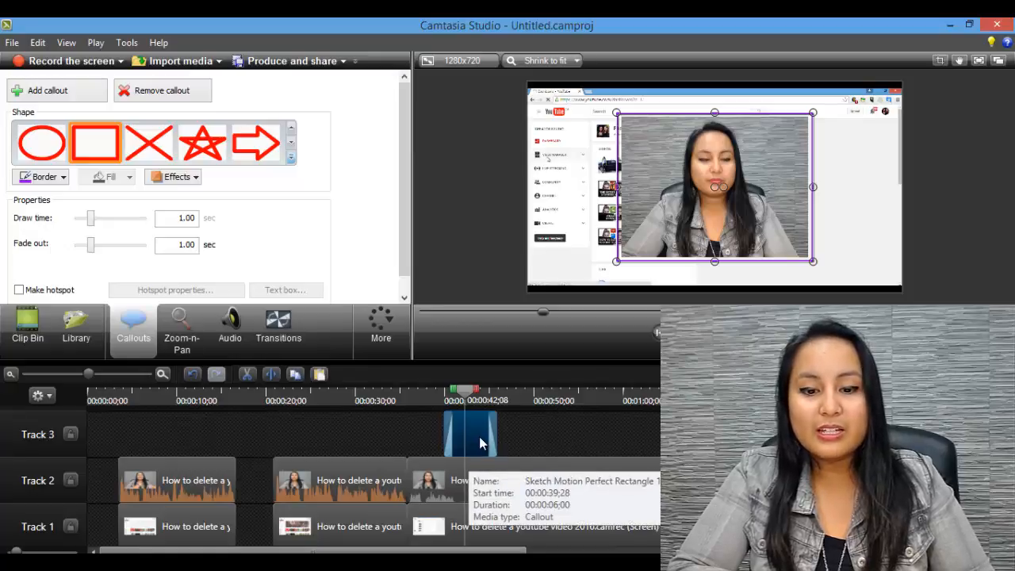
mouse_move(508, 430)
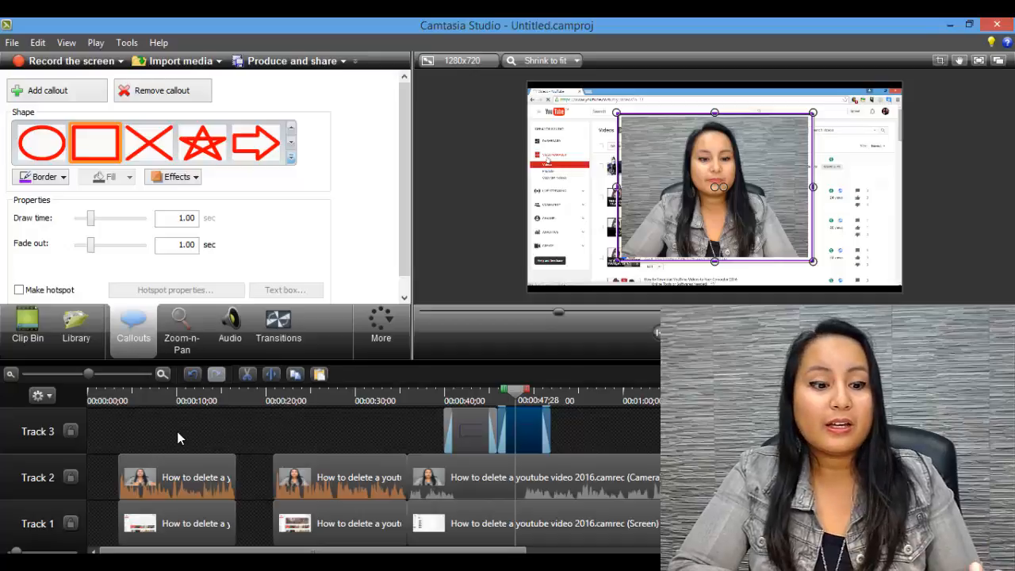
mouse_move(199, 454)
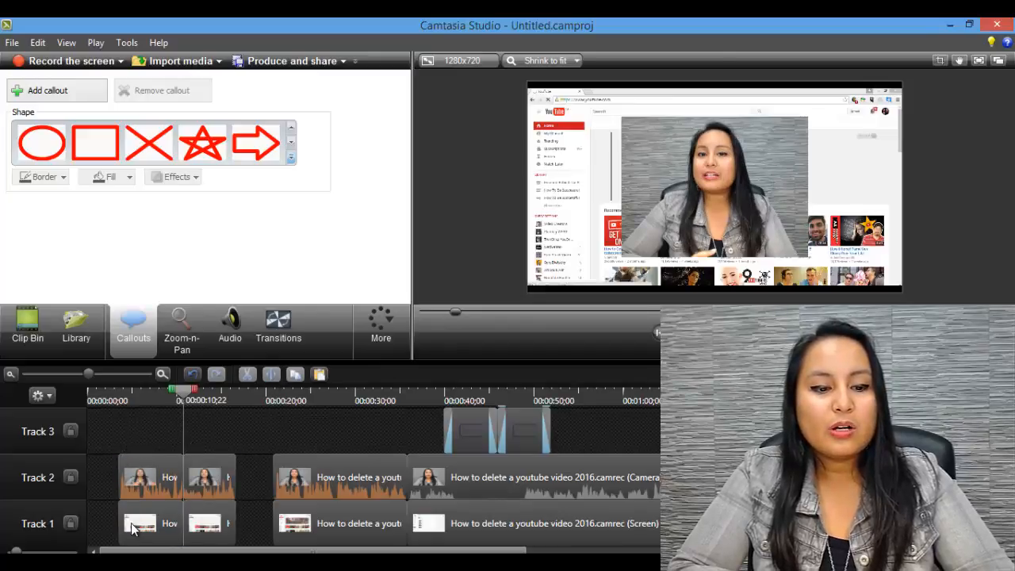
Step: Select the opening screen and camera clips on Tracks 1 and 2 for splitting near 0:10
click(151, 476)
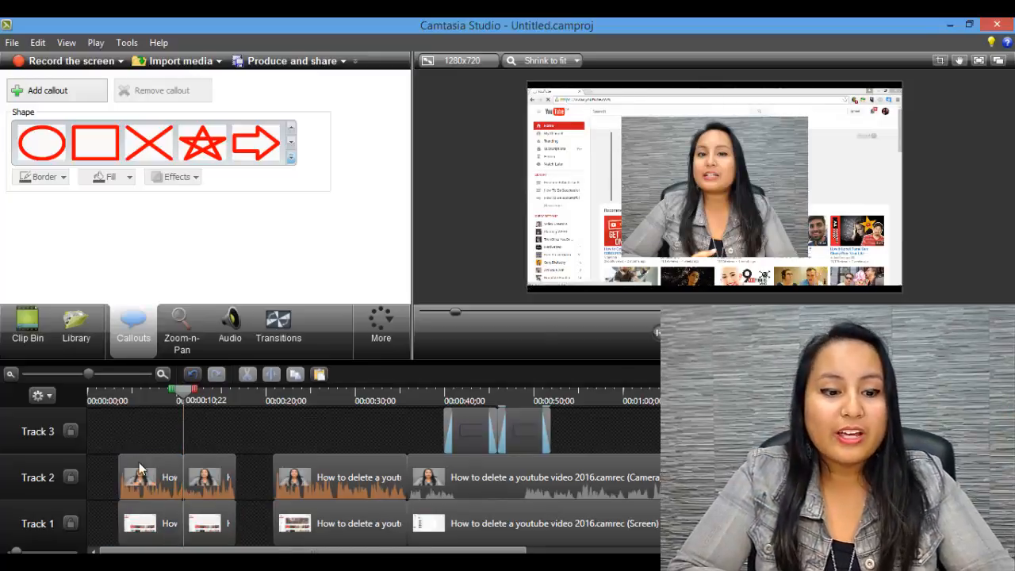
click(121, 476)
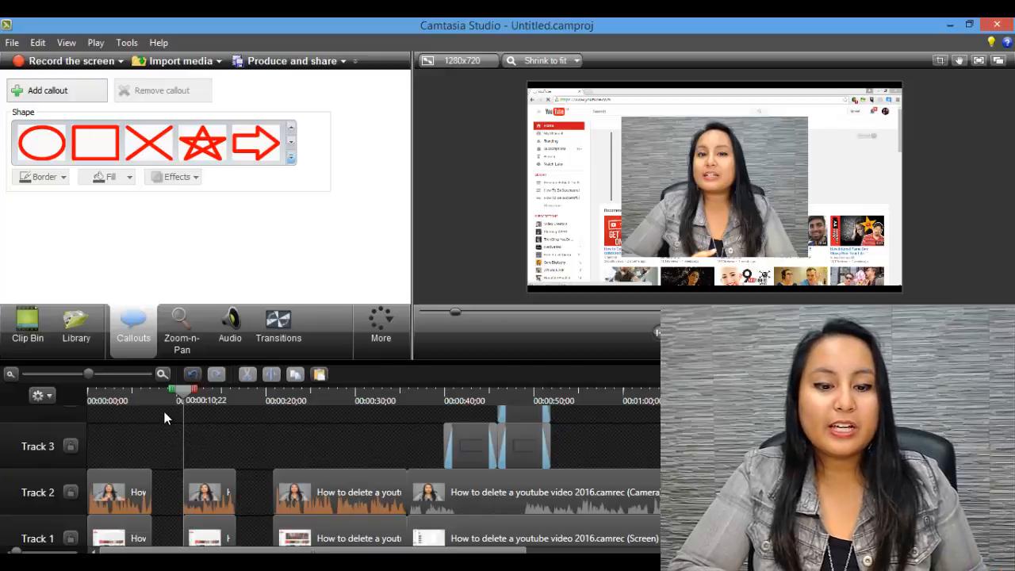
Step: Box-select the later clips and callouts across all tracks and shift them right, leaving a gap
drag(167, 428, 341, 444)
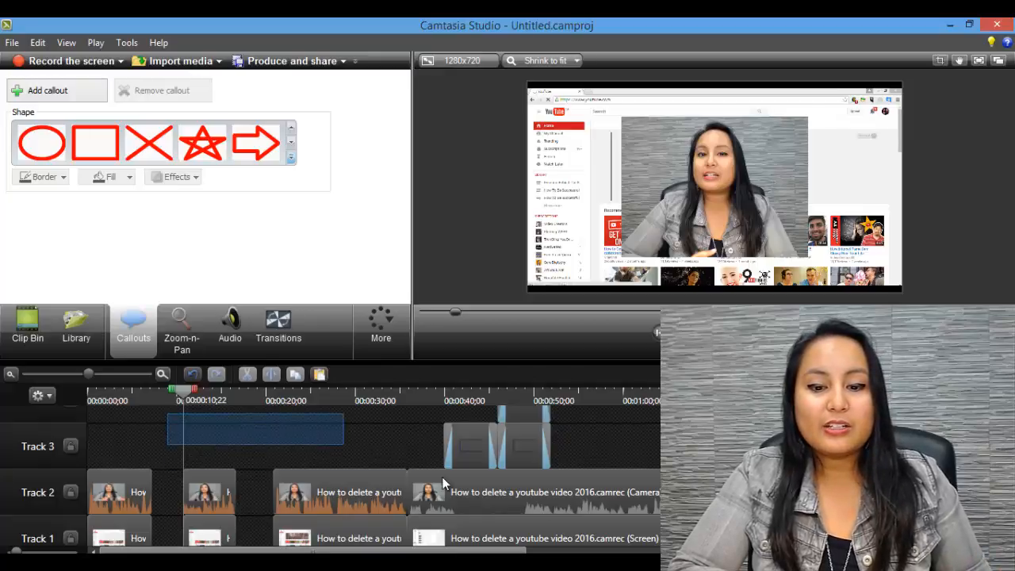
click(95, 142)
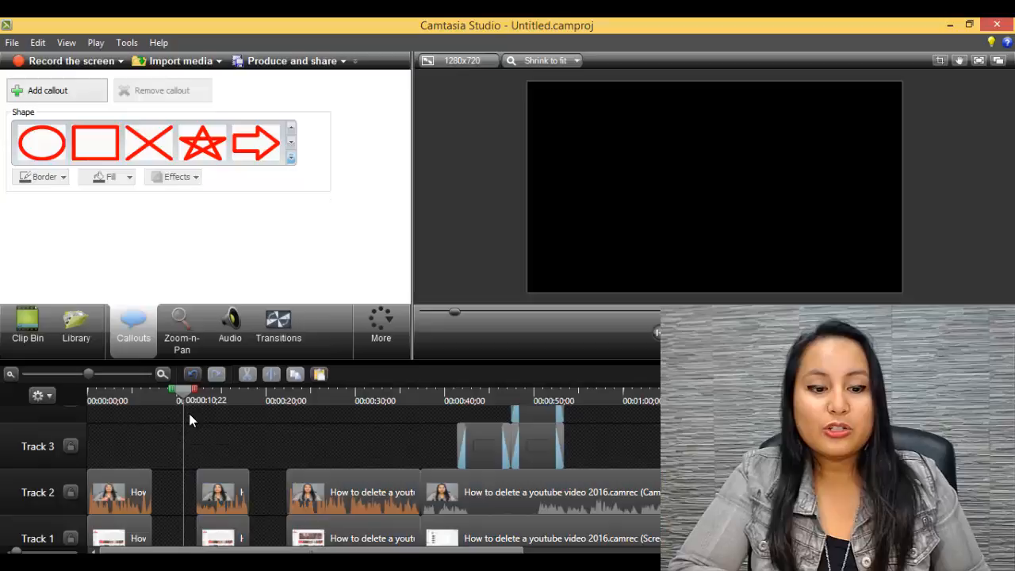
drag(190, 432, 302, 460)
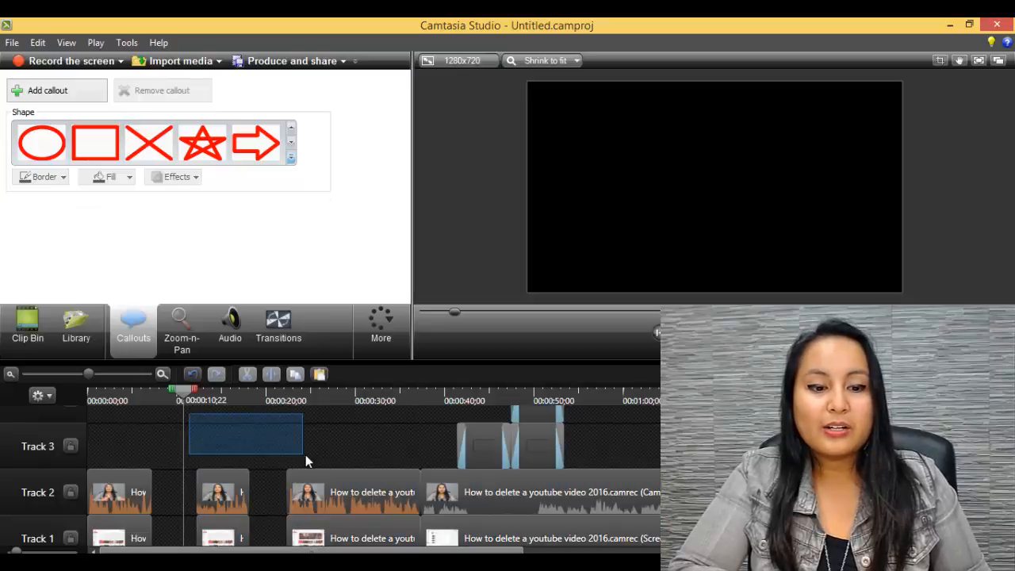
click(95, 141)
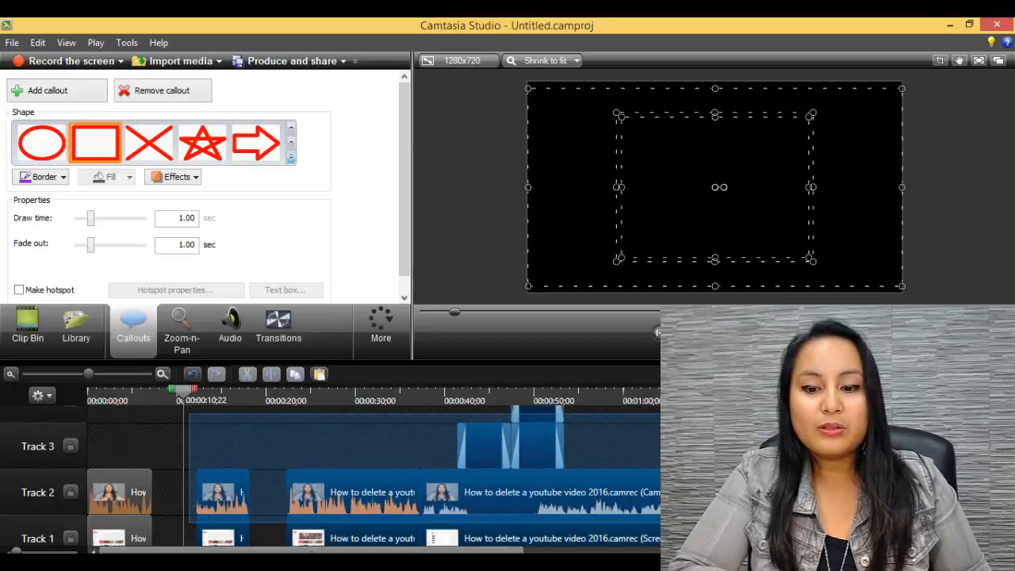